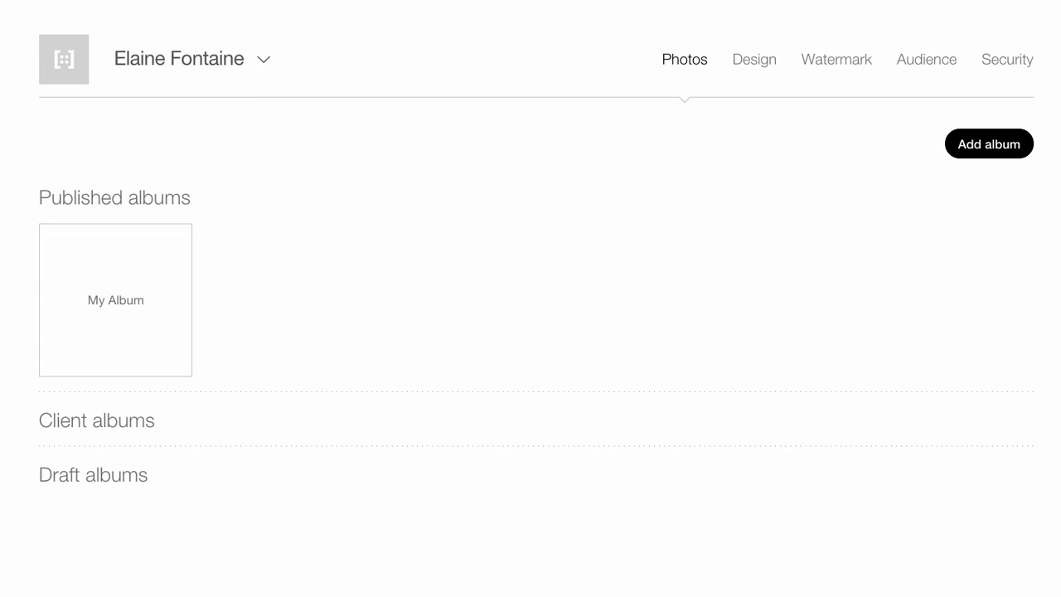
pyautogui.moveTo(115, 300)
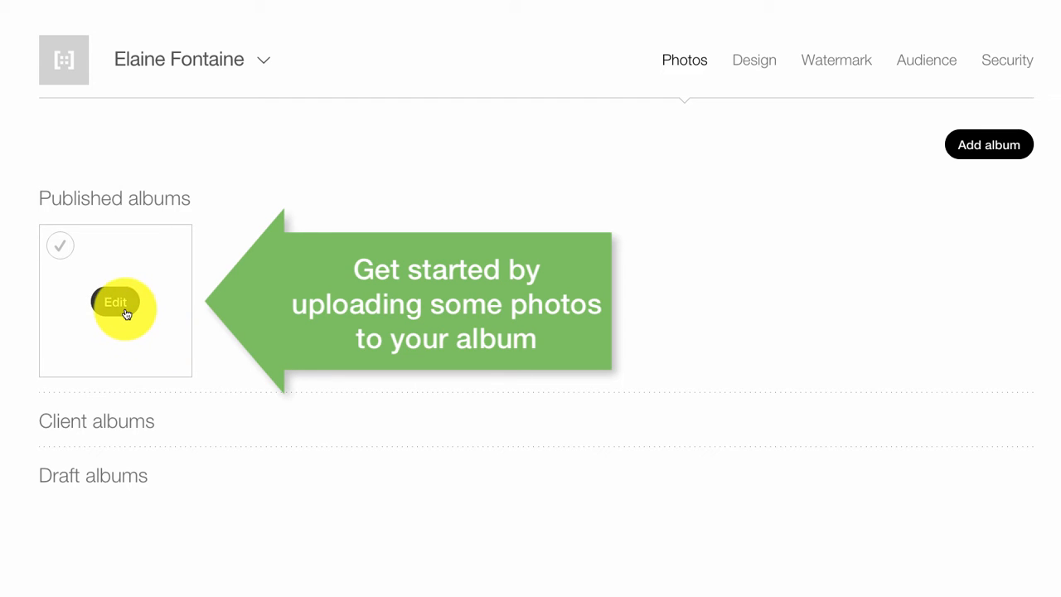
# Drag the cacti, café interior and woman-reading photos into My Album.
pyautogui.click(115, 302)
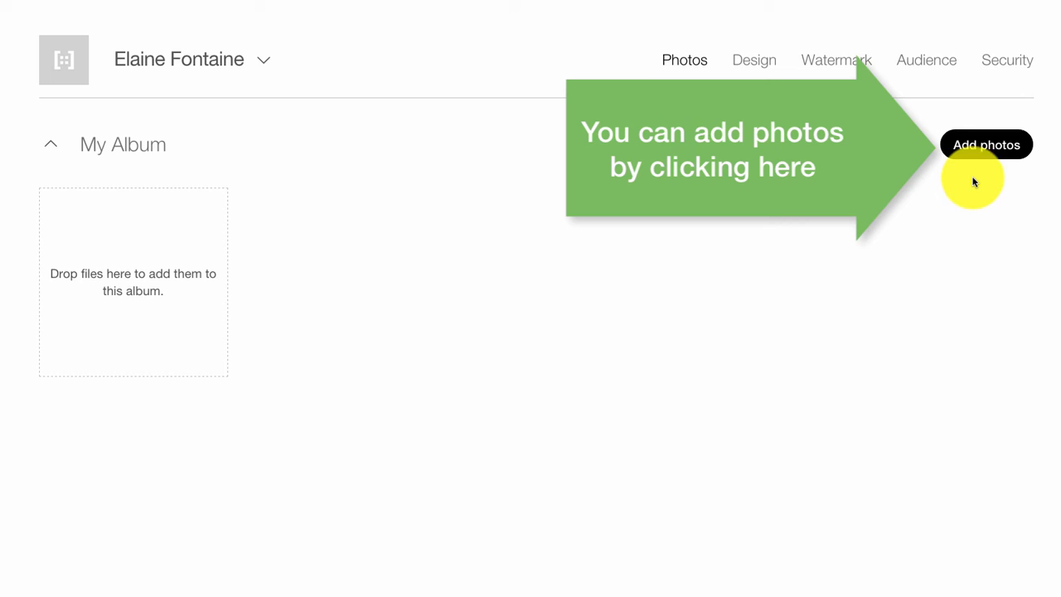
pyautogui.moveTo(969, 231)
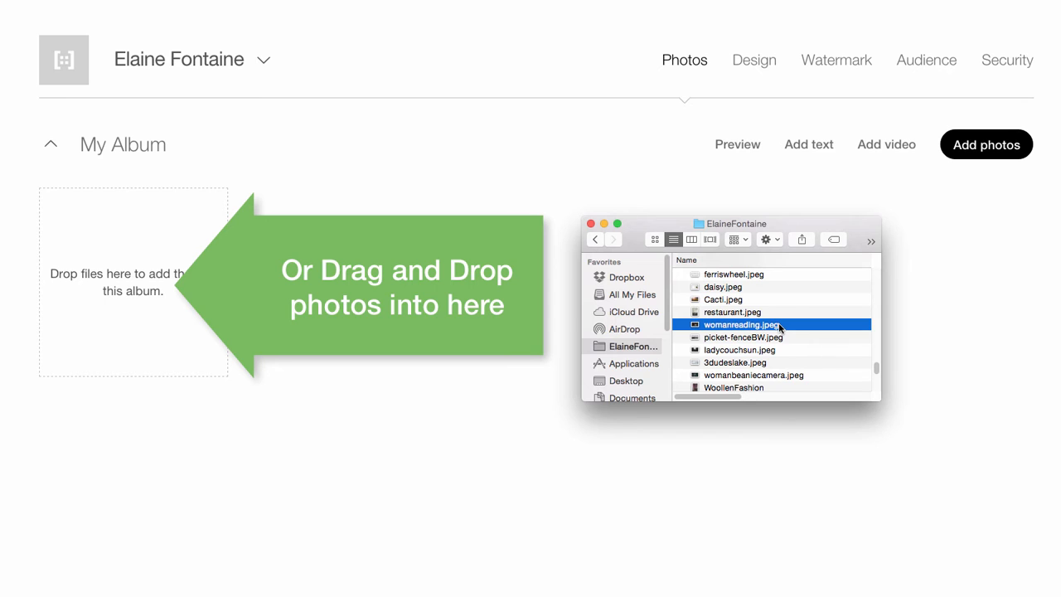
pyautogui.moveTo(742, 324); pyautogui.dragTo(133, 286)
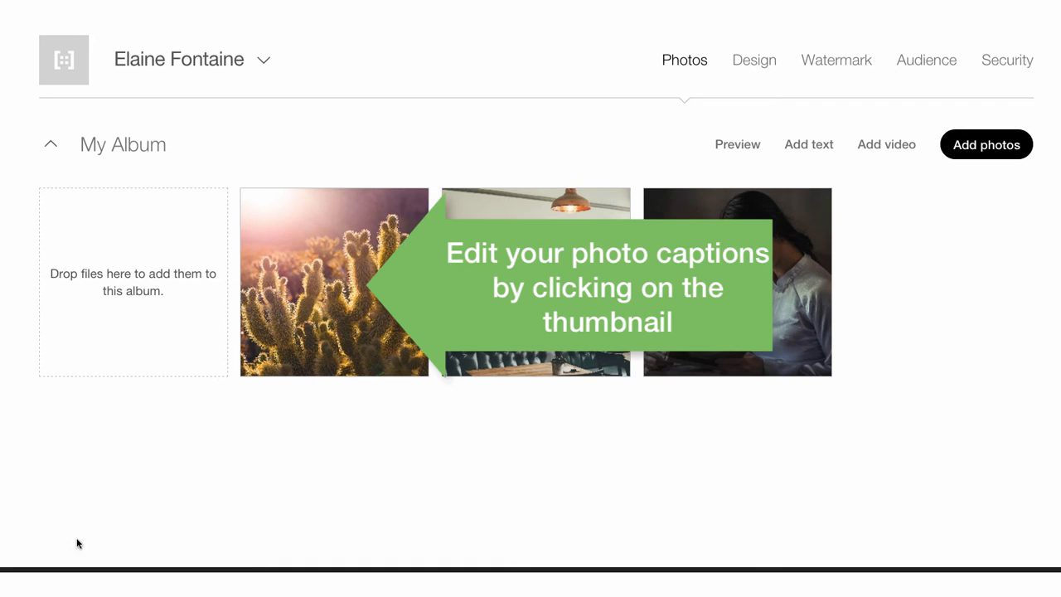
pyautogui.moveTo(387, 326)
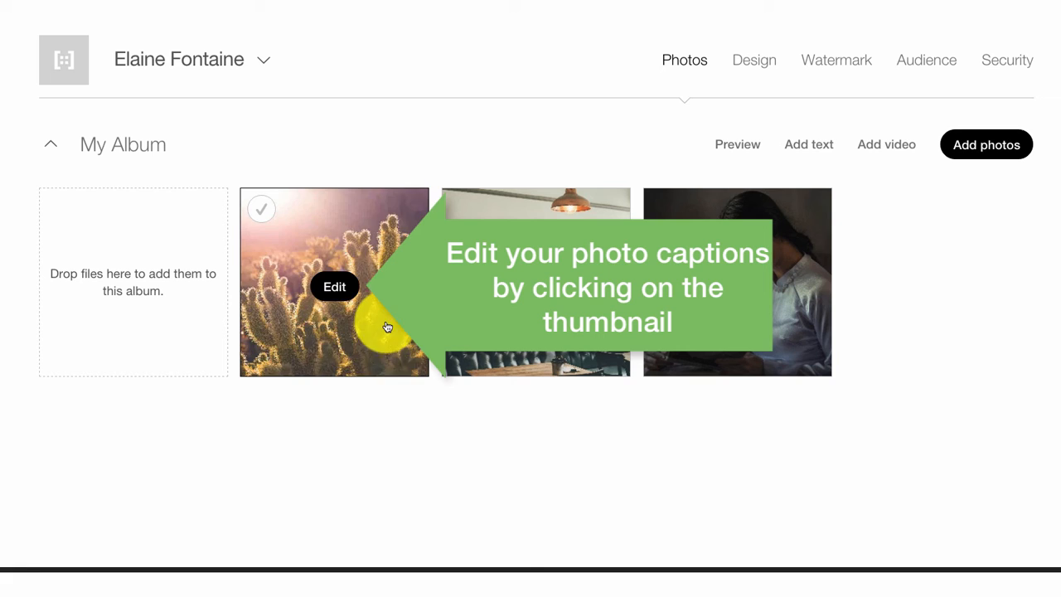
# Caption the cacti photo "Edit your photo description here." and close it.
pyautogui.click(334, 287)
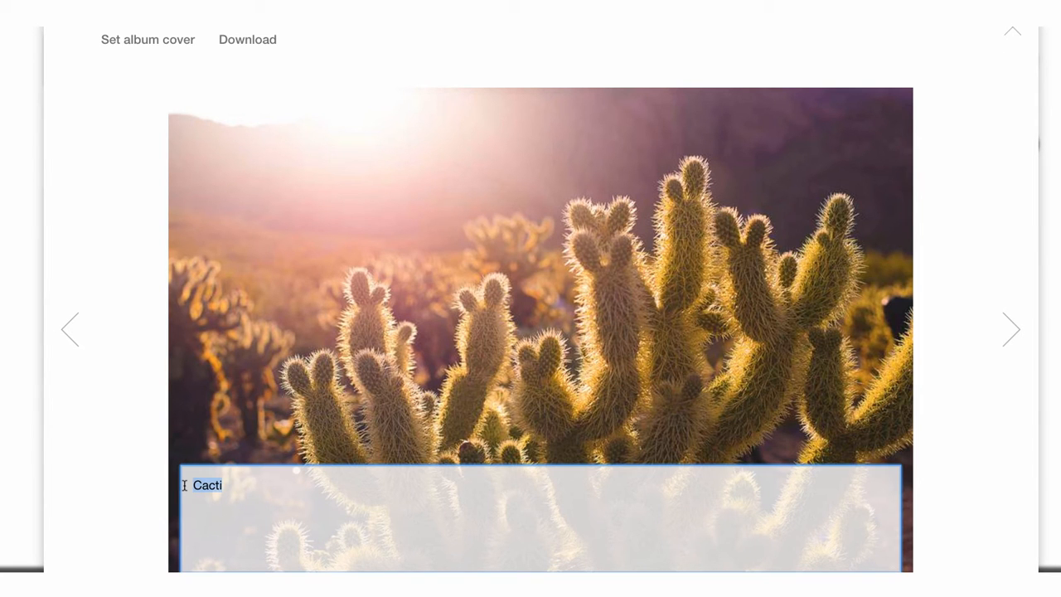
pyautogui.write('Edit your')
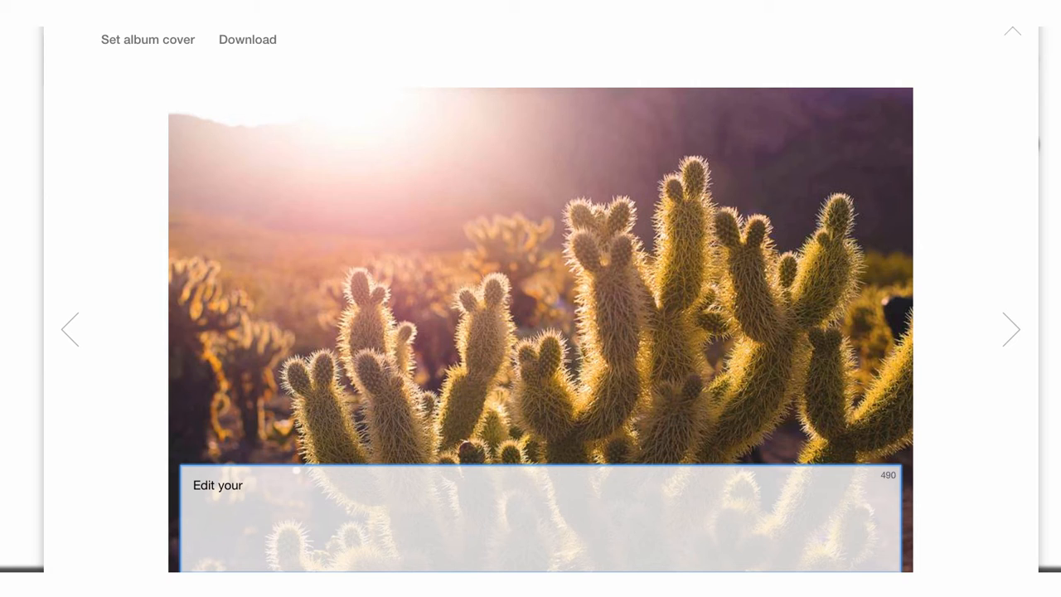
pyautogui.write('photo description')
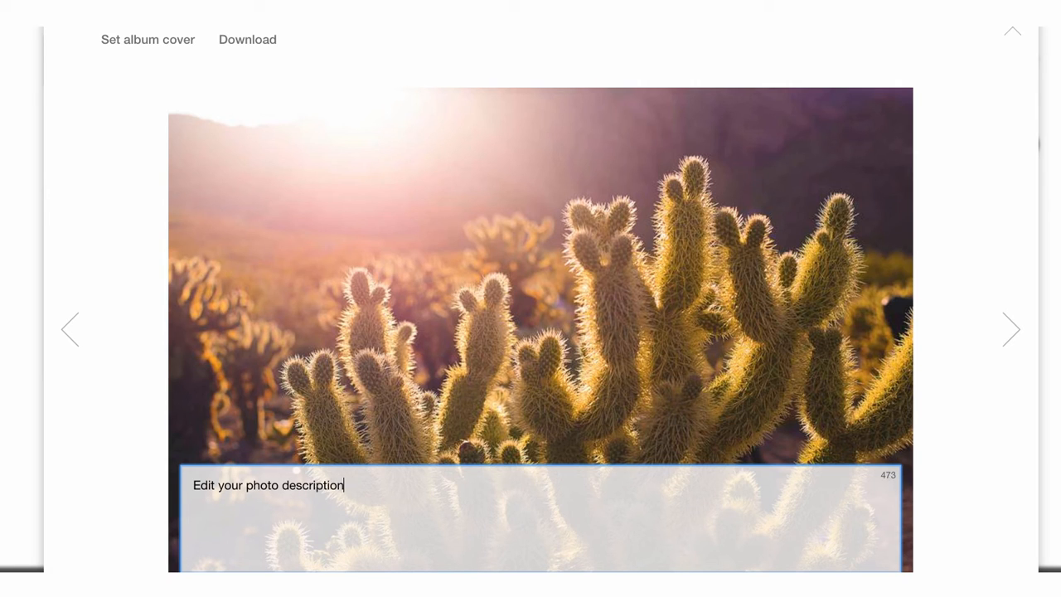
pyautogui.write('here.')
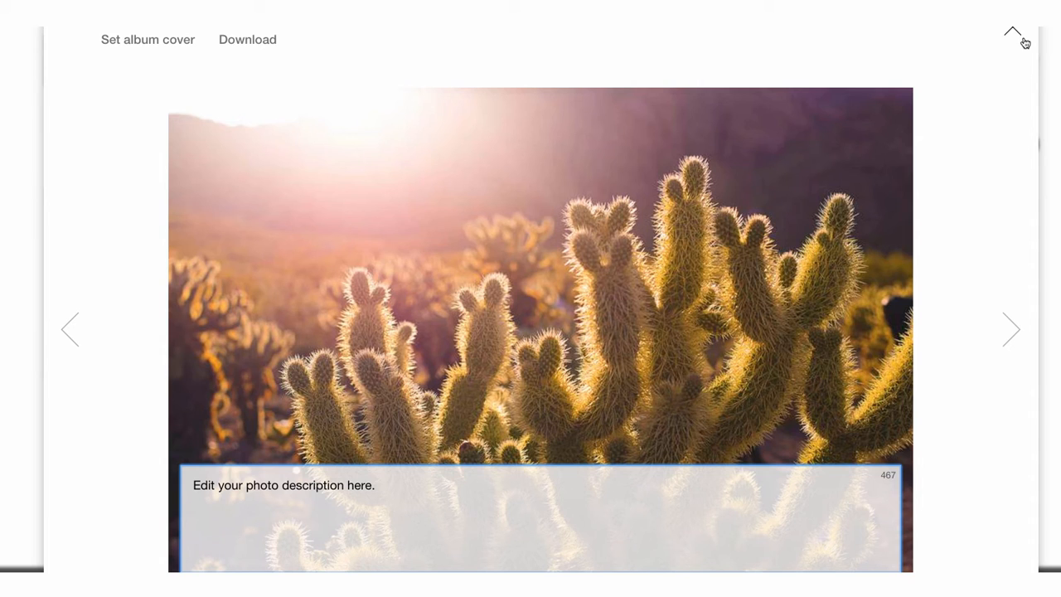
pyautogui.click(1013, 35)
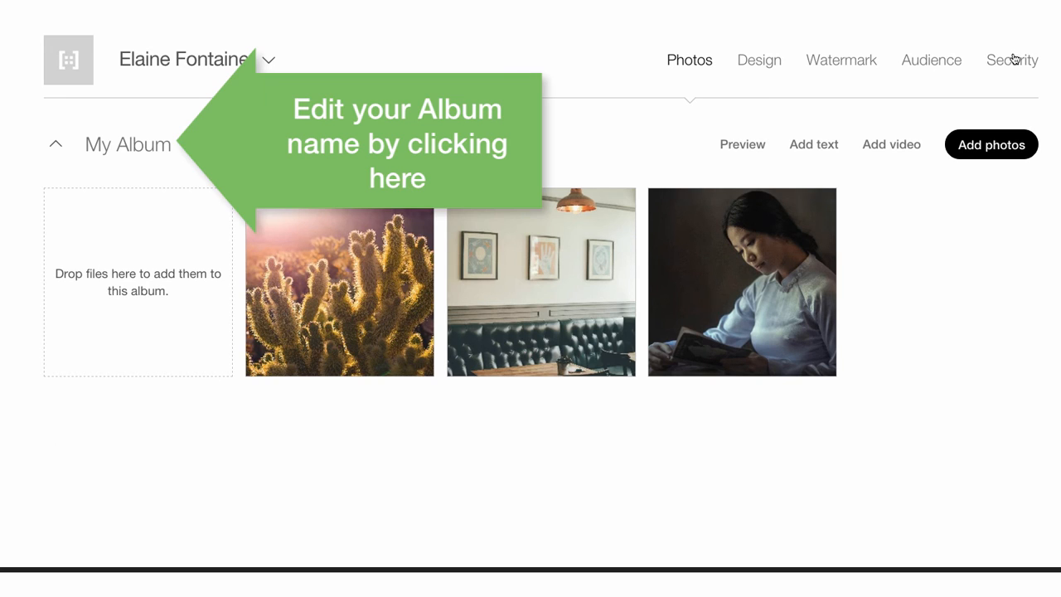
# Retitle My Album as "Personal Project" and exit to the album overview.
pyautogui.click(129, 144)
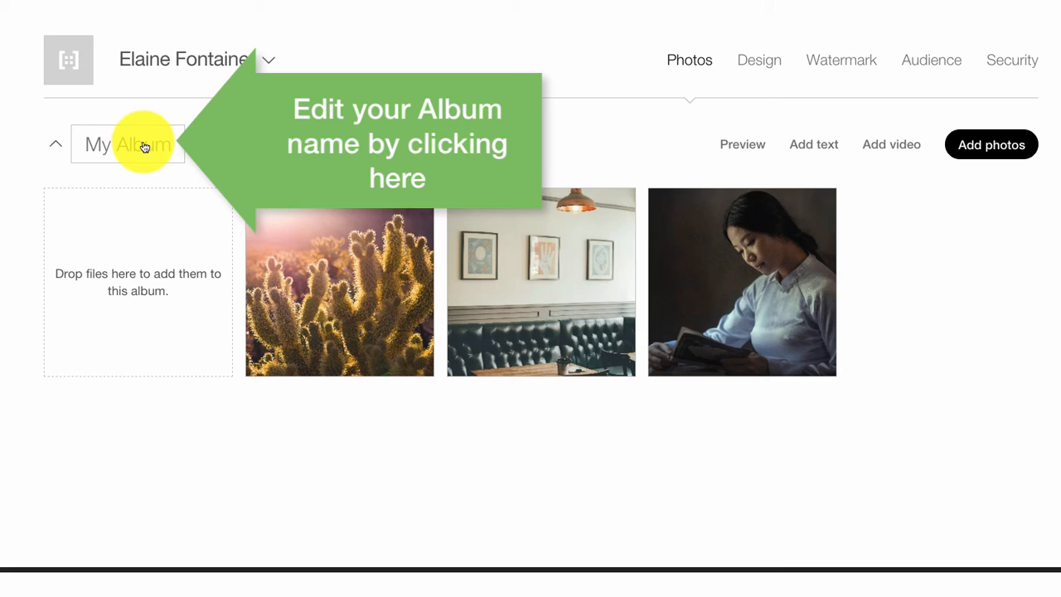
pyautogui.click(127, 143)
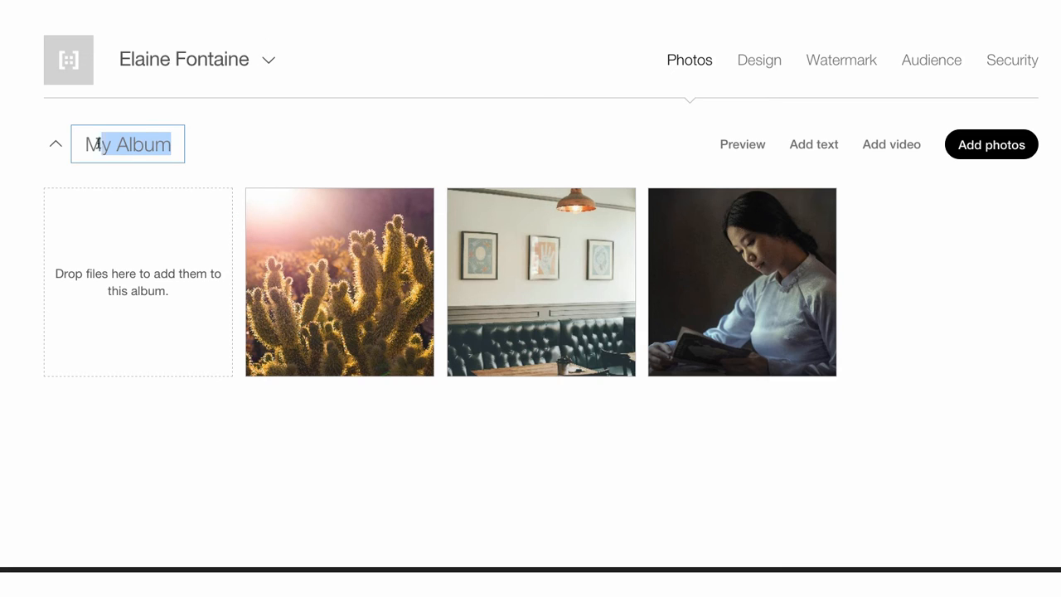
pyautogui.write('Personal Project')
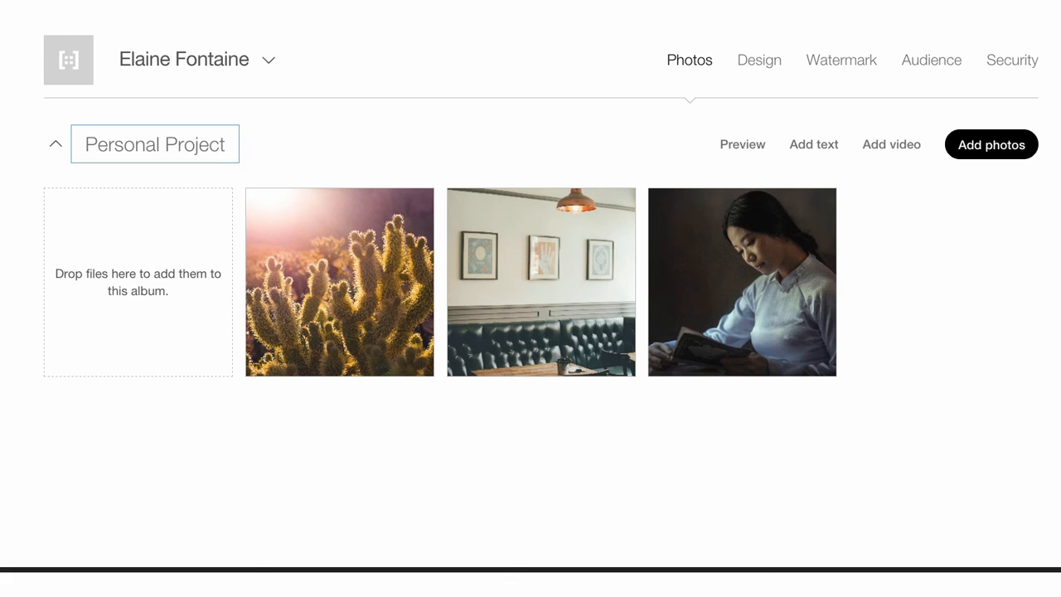
pyautogui.write('My Album')
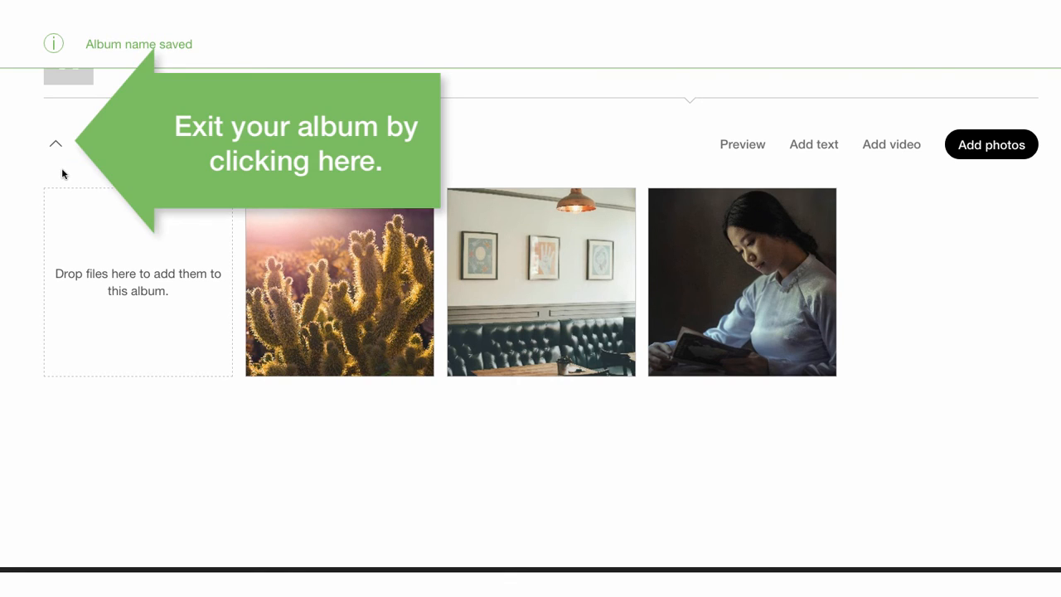
pyautogui.click(56, 144)
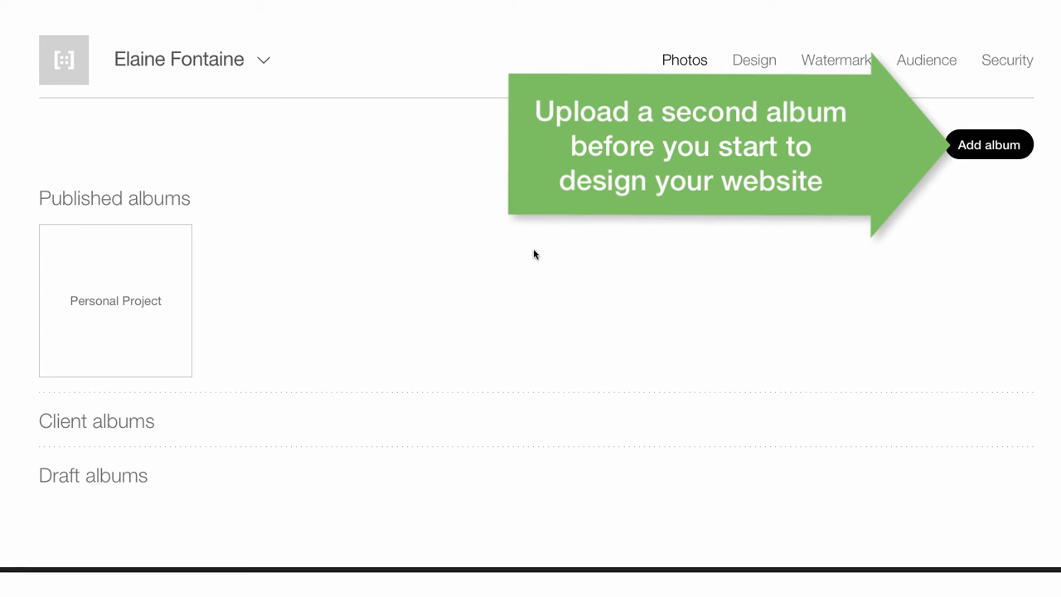
# Create a new album named "Commercial Project" and begin adding photos to it.
pyautogui.click(990, 144)
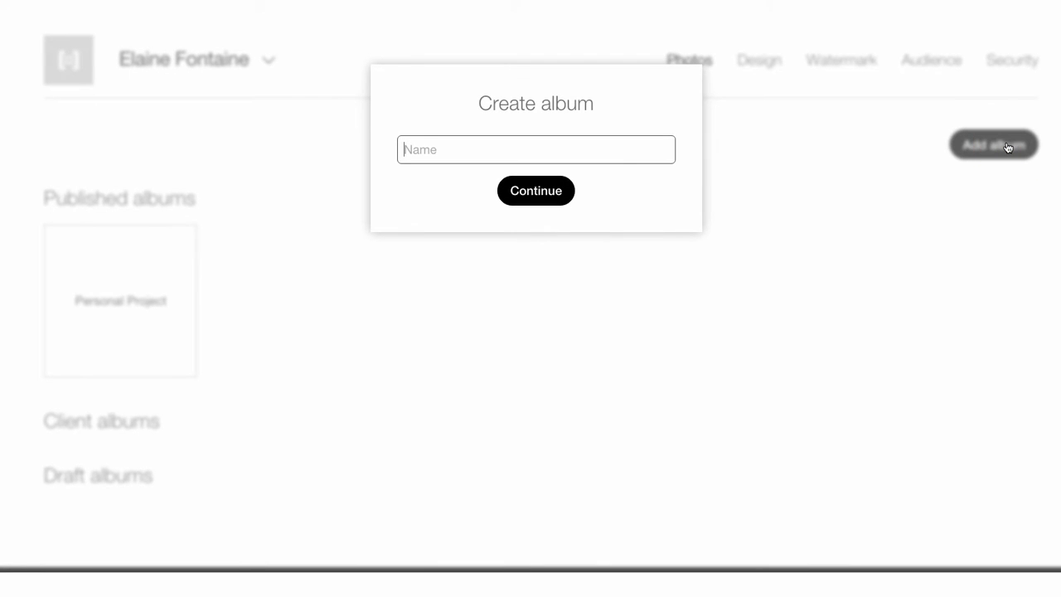
pyautogui.write('Commercial')
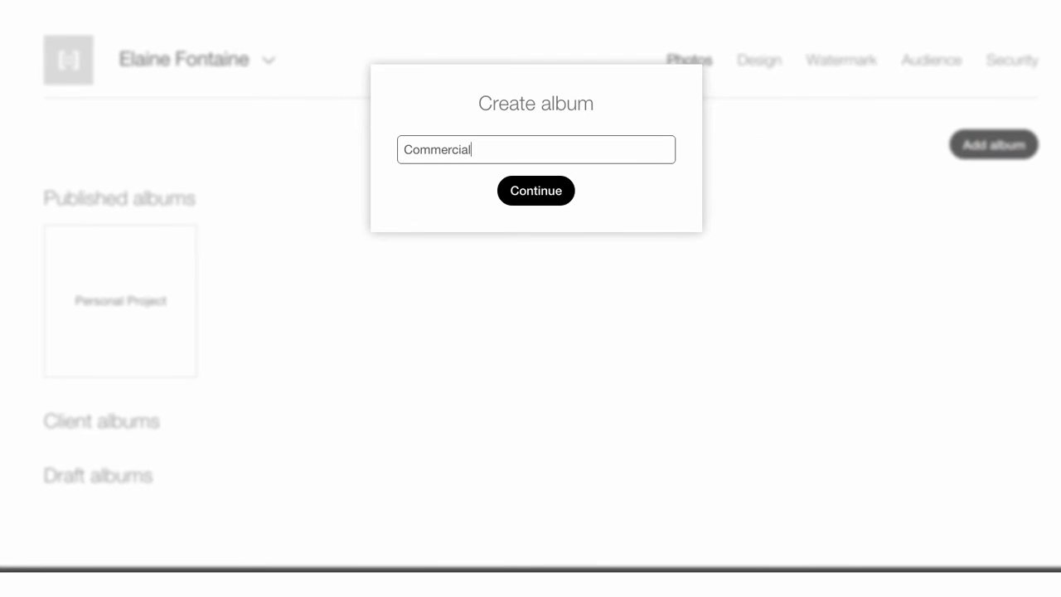
pyautogui.write('Project')
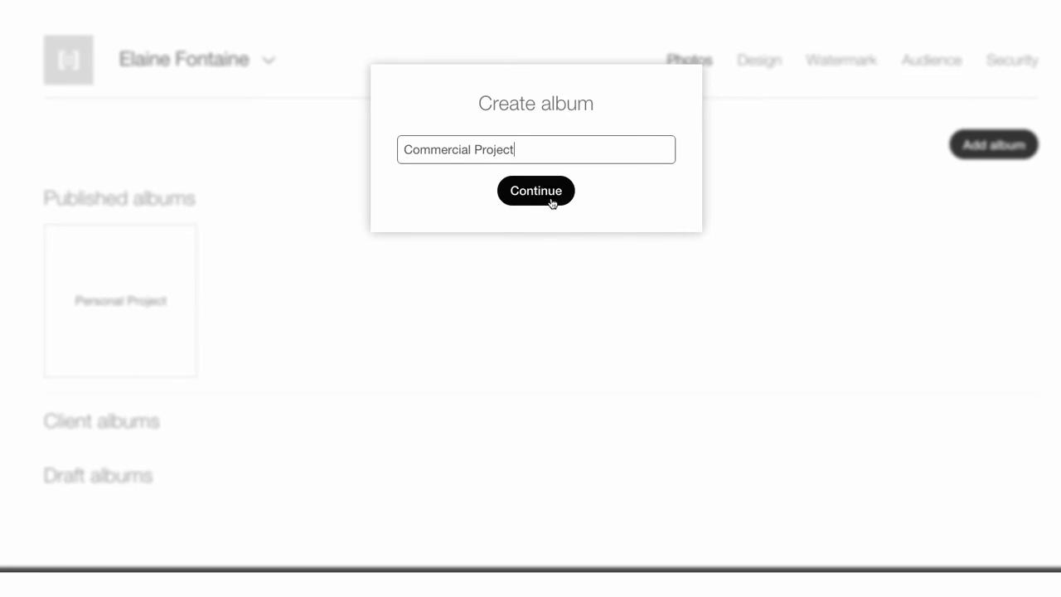
pyautogui.click(535, 191)
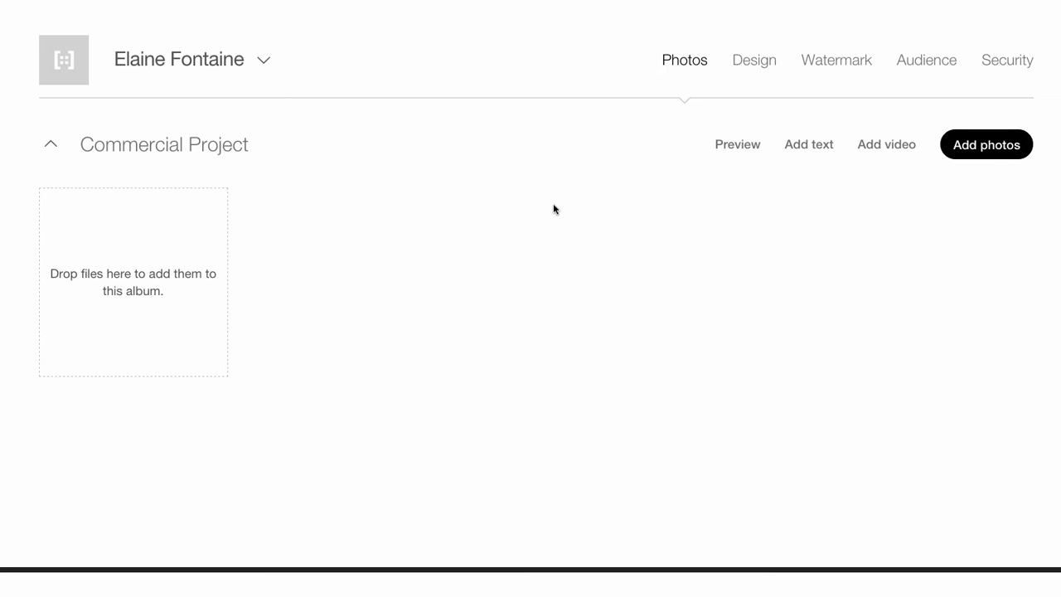
pyautogui.click(986, 144)
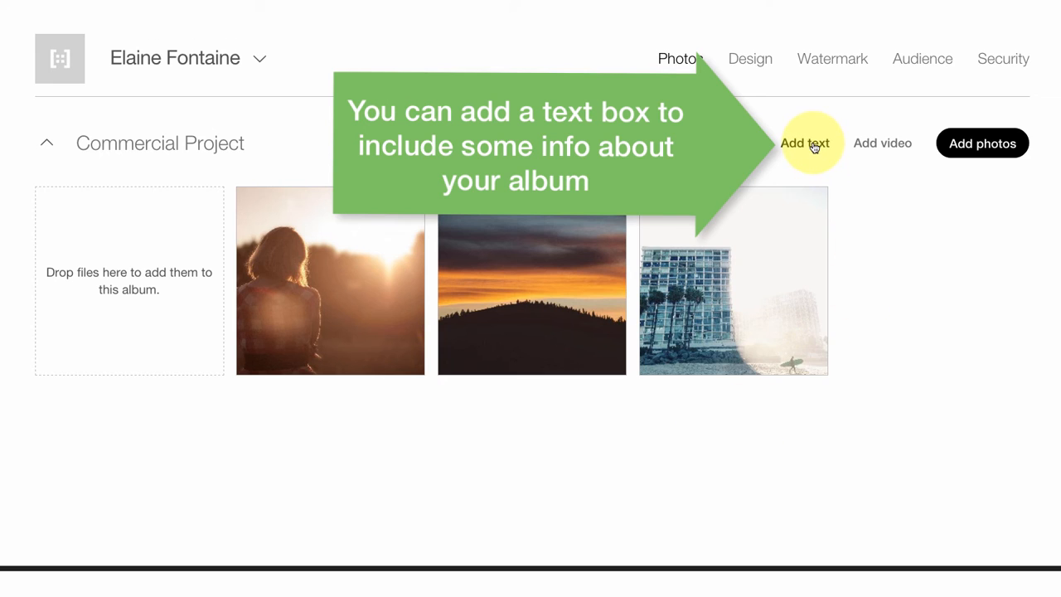
# Save a text box "Add some text for your album here." and drag it first.
pyautogui.click(804, 142)
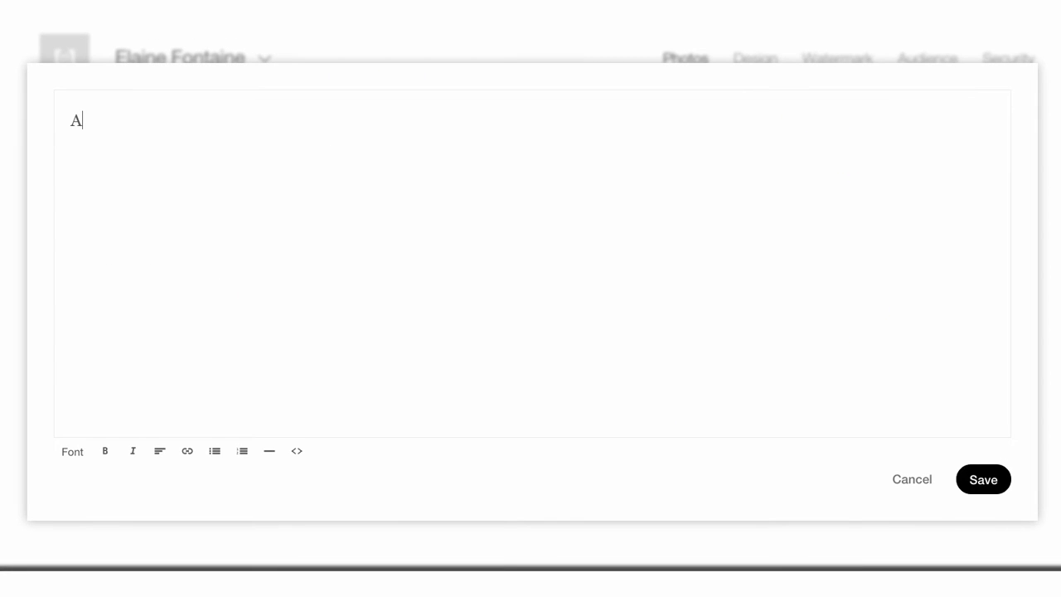
pyautogui.write('dd some text for your al')
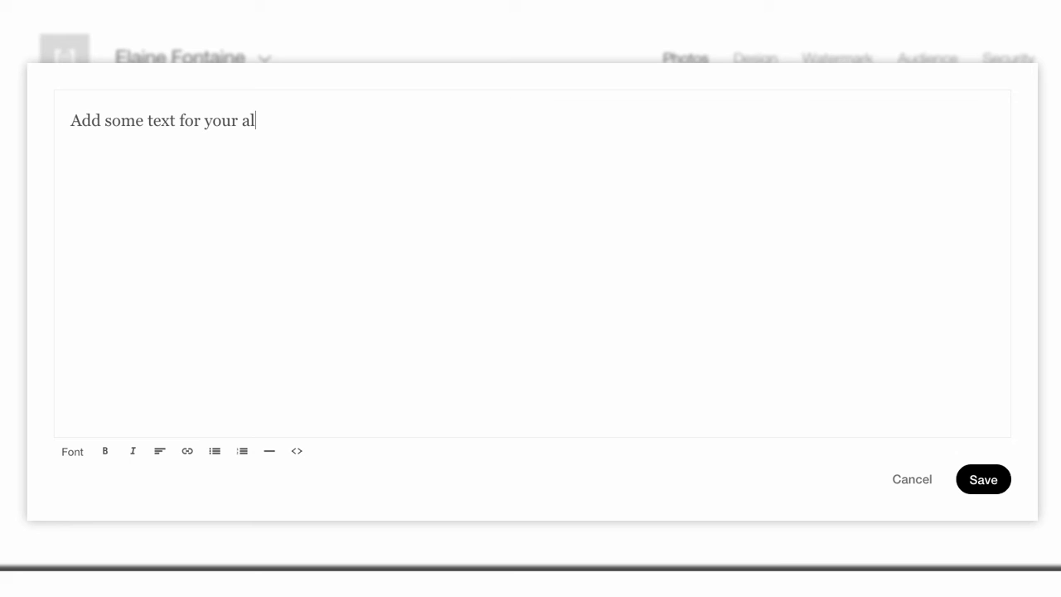
pyautogui.write('bum here.')
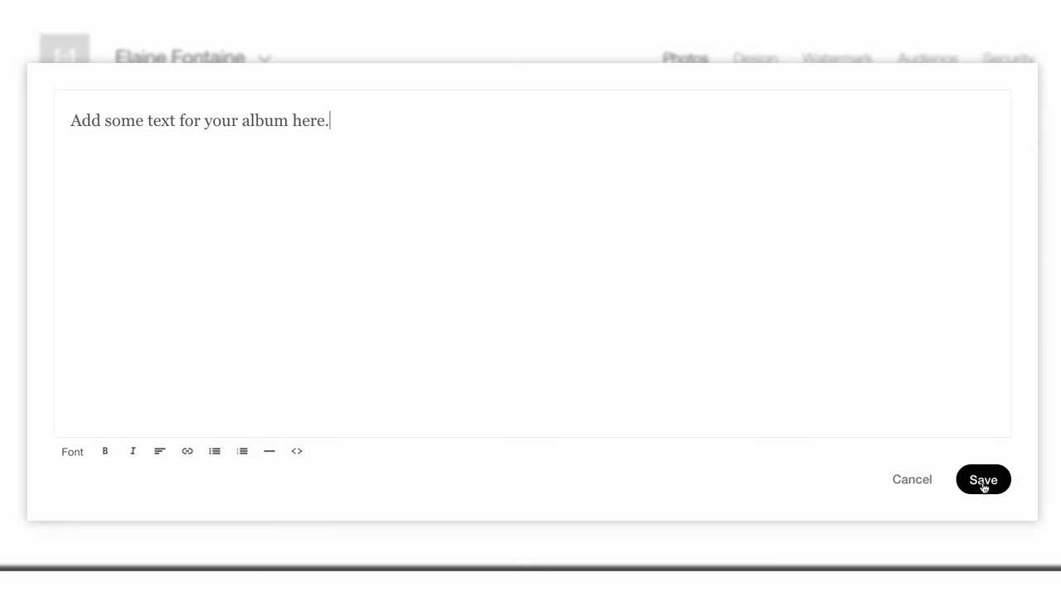
pyautogui.click(983, 479)
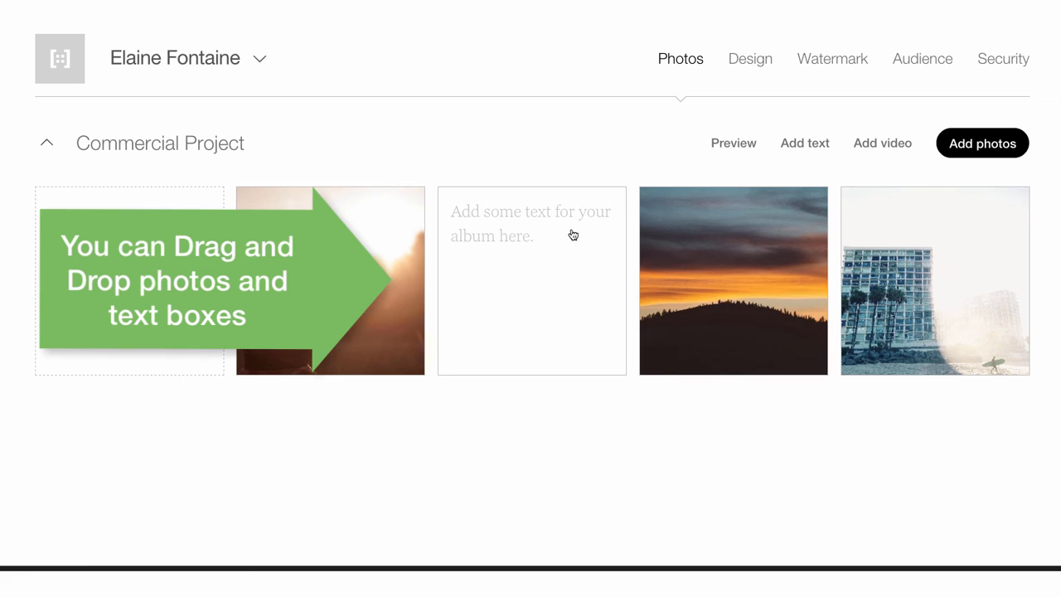
pyautogui.moveTo(329, 280); pyautogui.dragTo(532, 280)
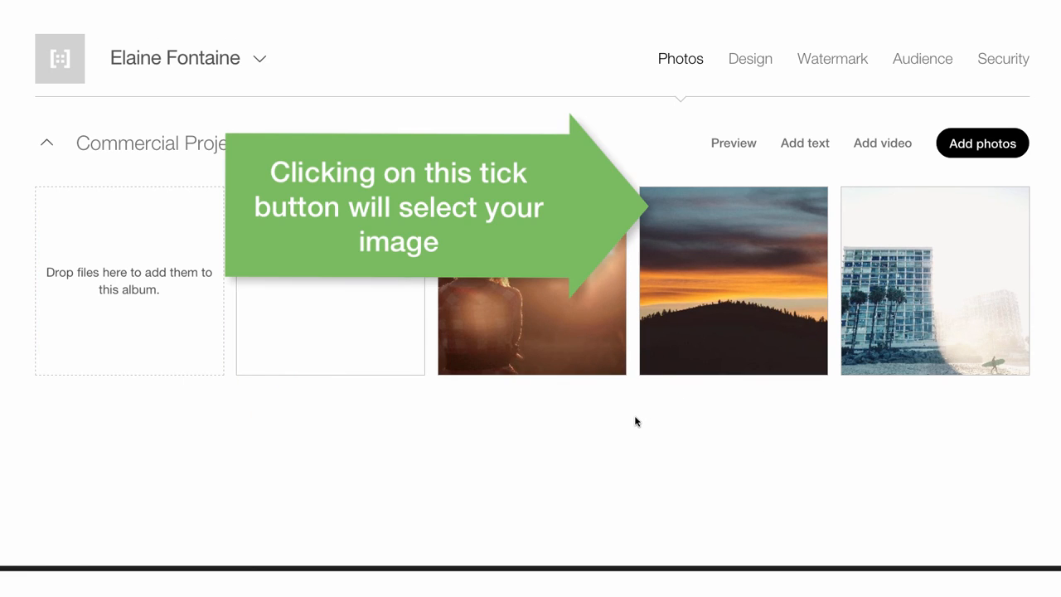
# Select and delete the sunset ridge photo, confirming the removal.
pyautogui.click(660, 208)
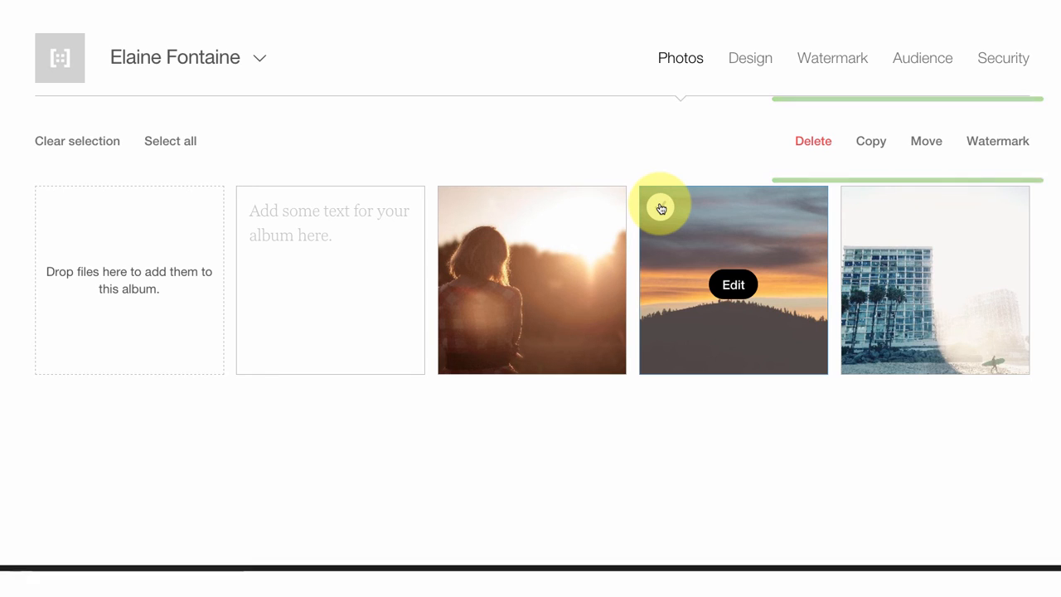
pyautogui.click(813, 141)
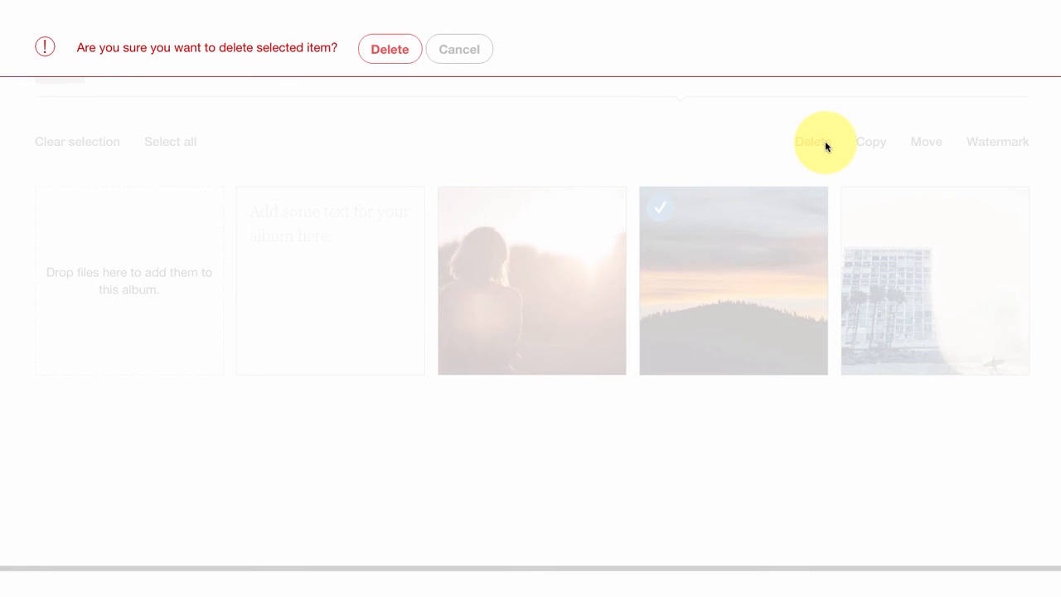
pyautogui.click(389, 49)
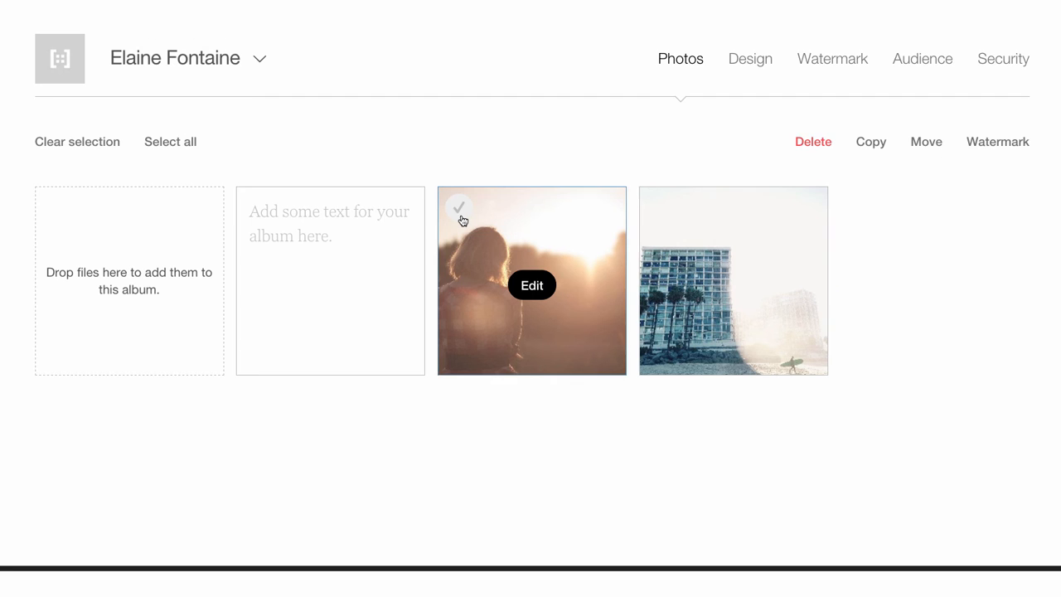
# Copy the woman-at-sunset photo into Personal Project.
pyautogui.click(459, 207)
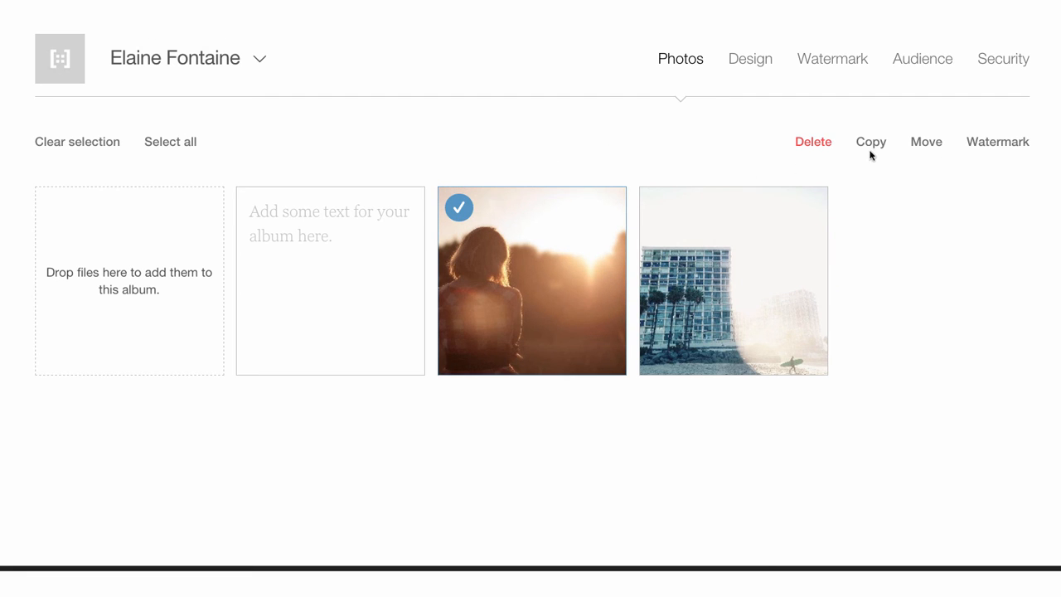
pyautogui.click(870, 142)
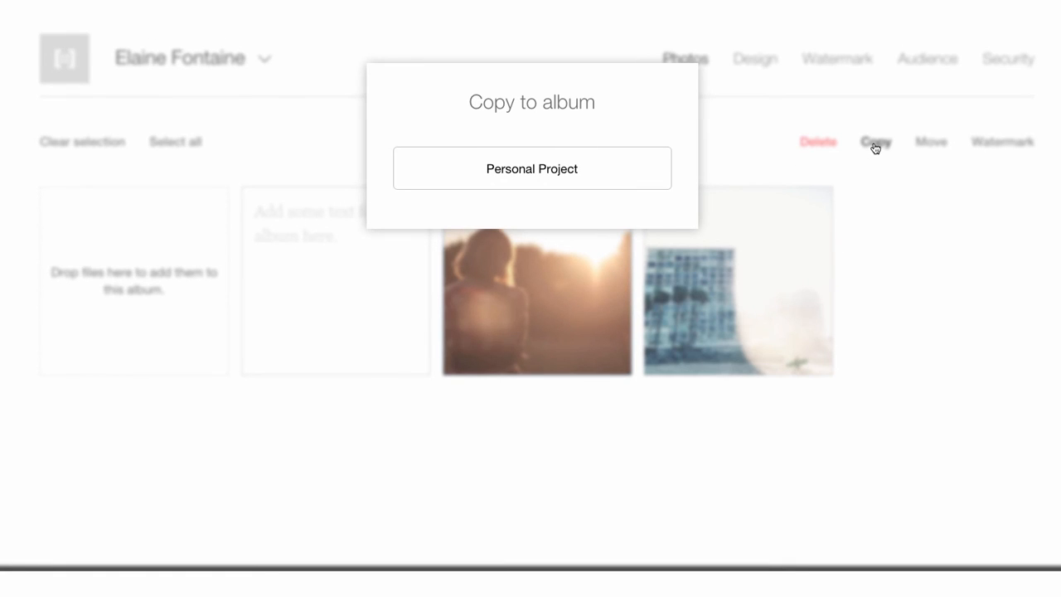
pyautogui.click(531, 168)
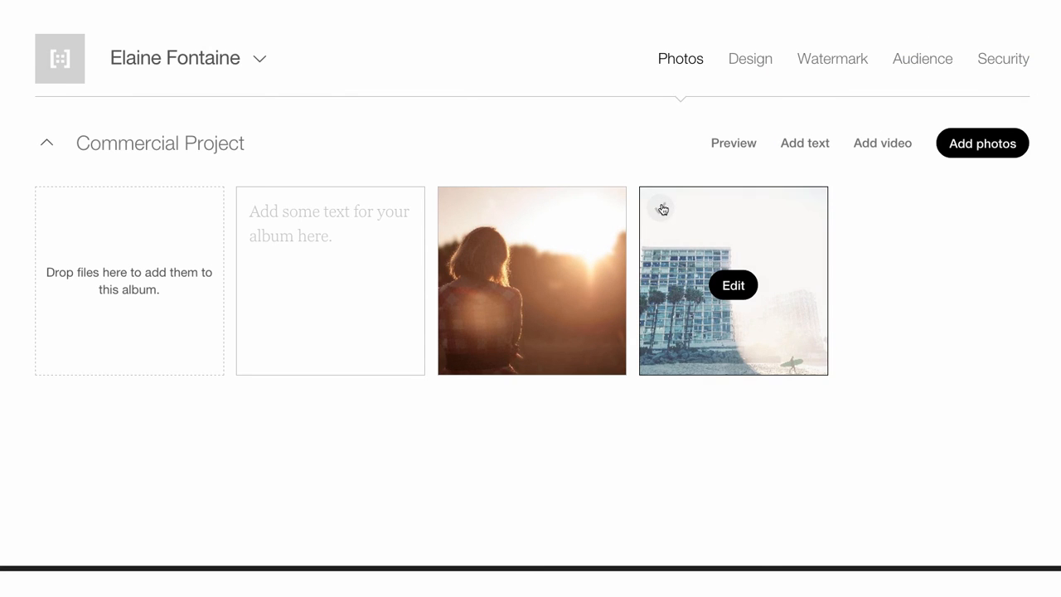
# Move the building photo from Commercial Project into Personal Project.
pyautogui.click(661, 207)
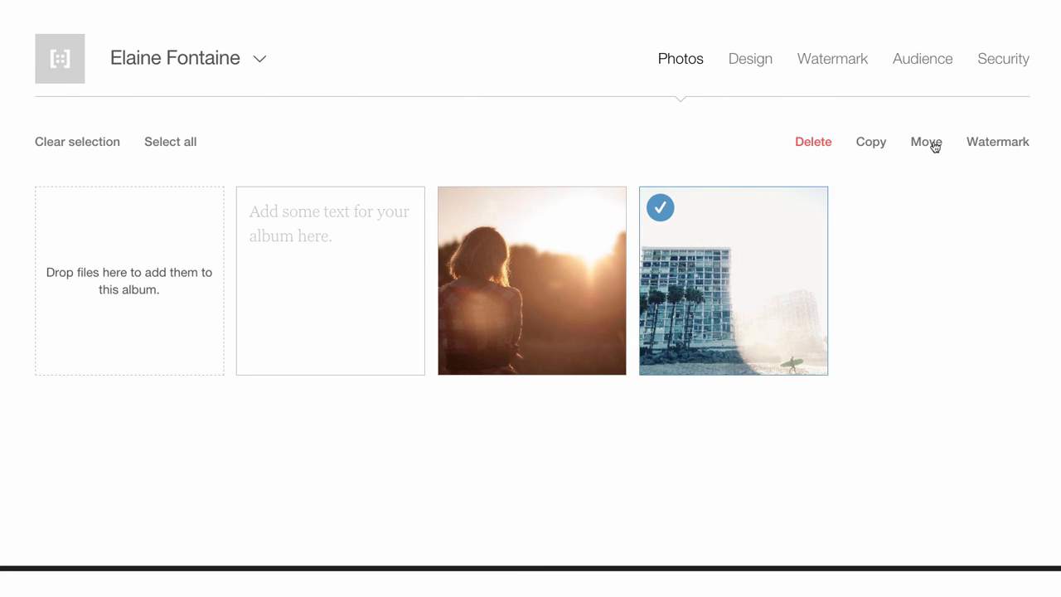
pyautogui.click(926, 142)
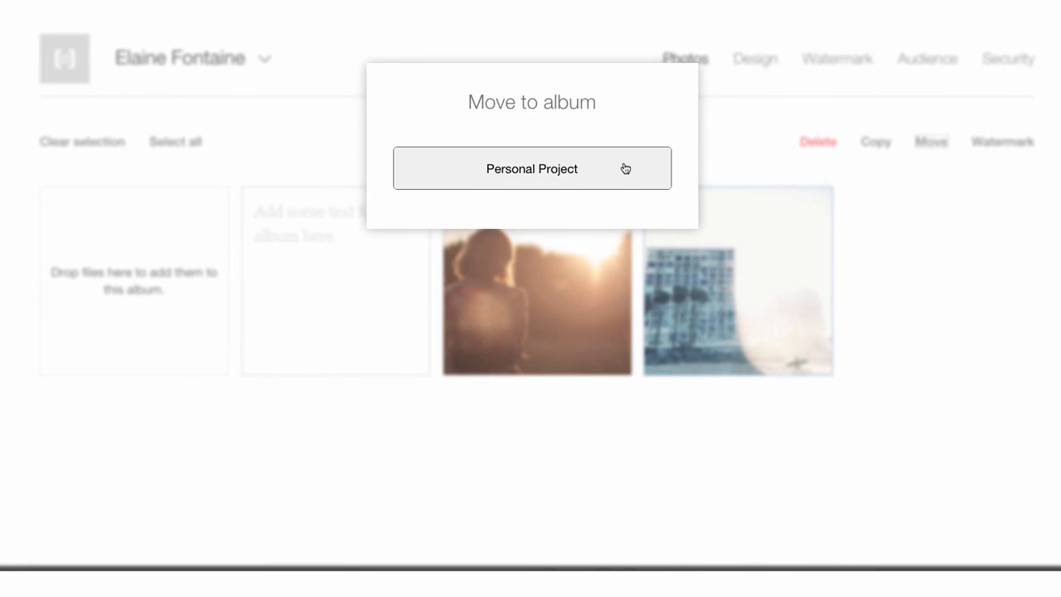
pyautogui.click(532, 168)
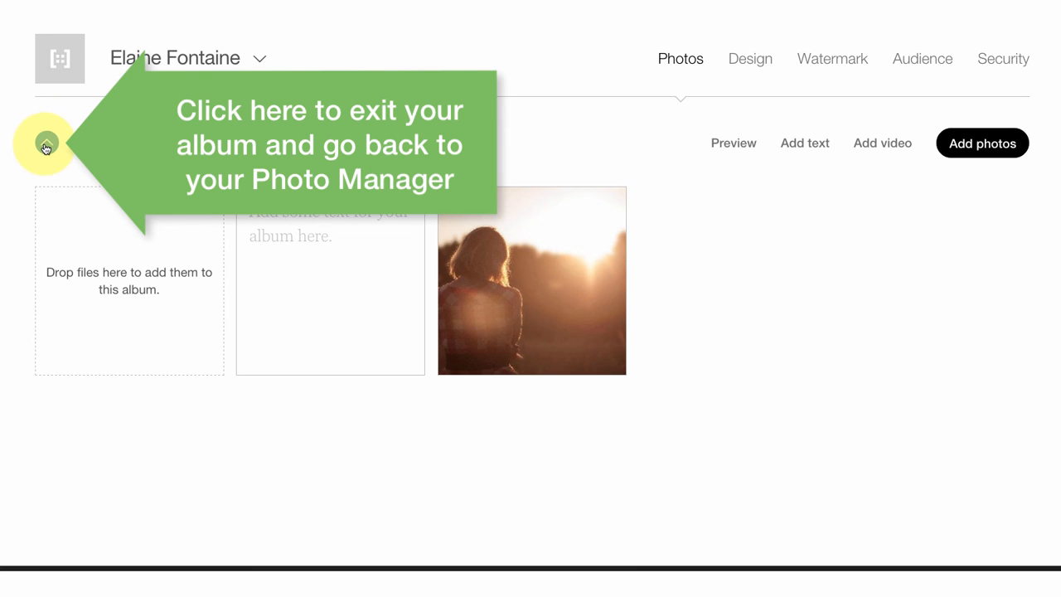
# Return to the overview and drag Commercial Project from Draft into Published albums.
pyautogui.click(46, 142)
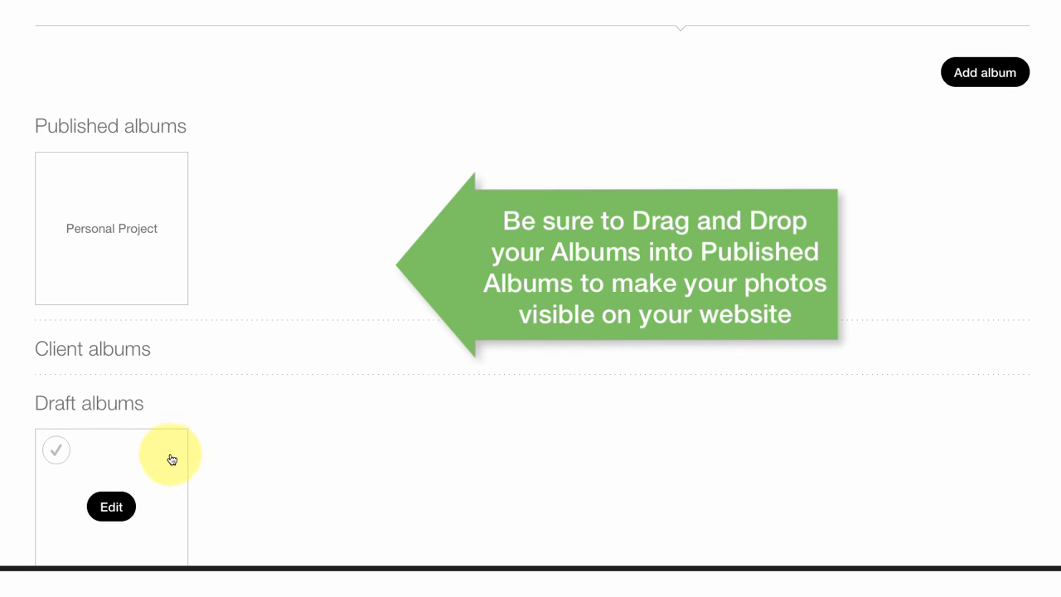
pyautogui.moveTo(171, 459); pyautogui.dragTo(305, 288)
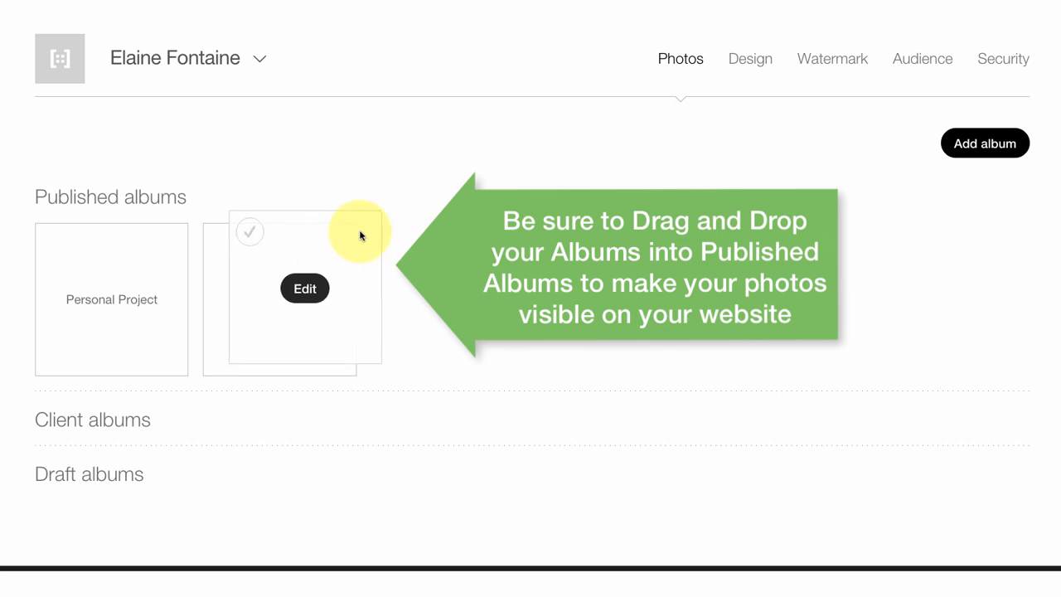